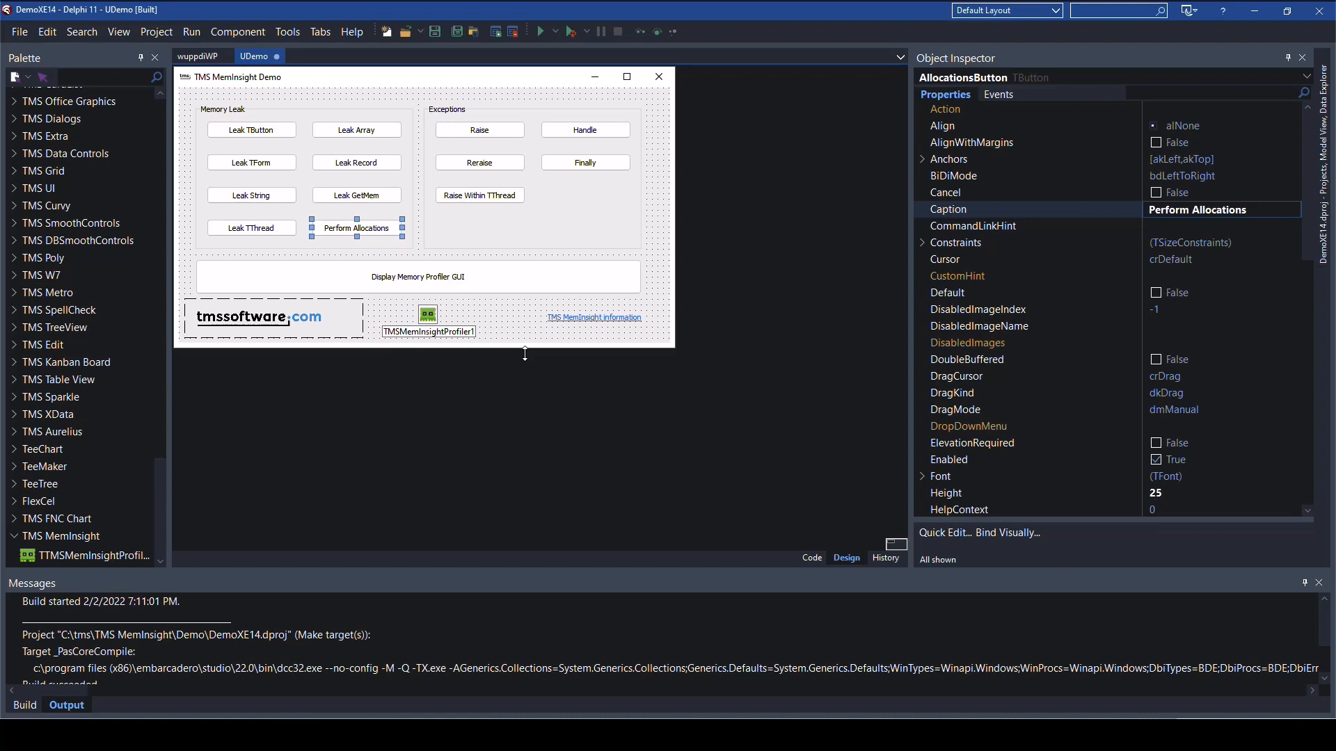
- View the Modules list in TMS MemInsight, then close the profiler window
left_click(428, 315)
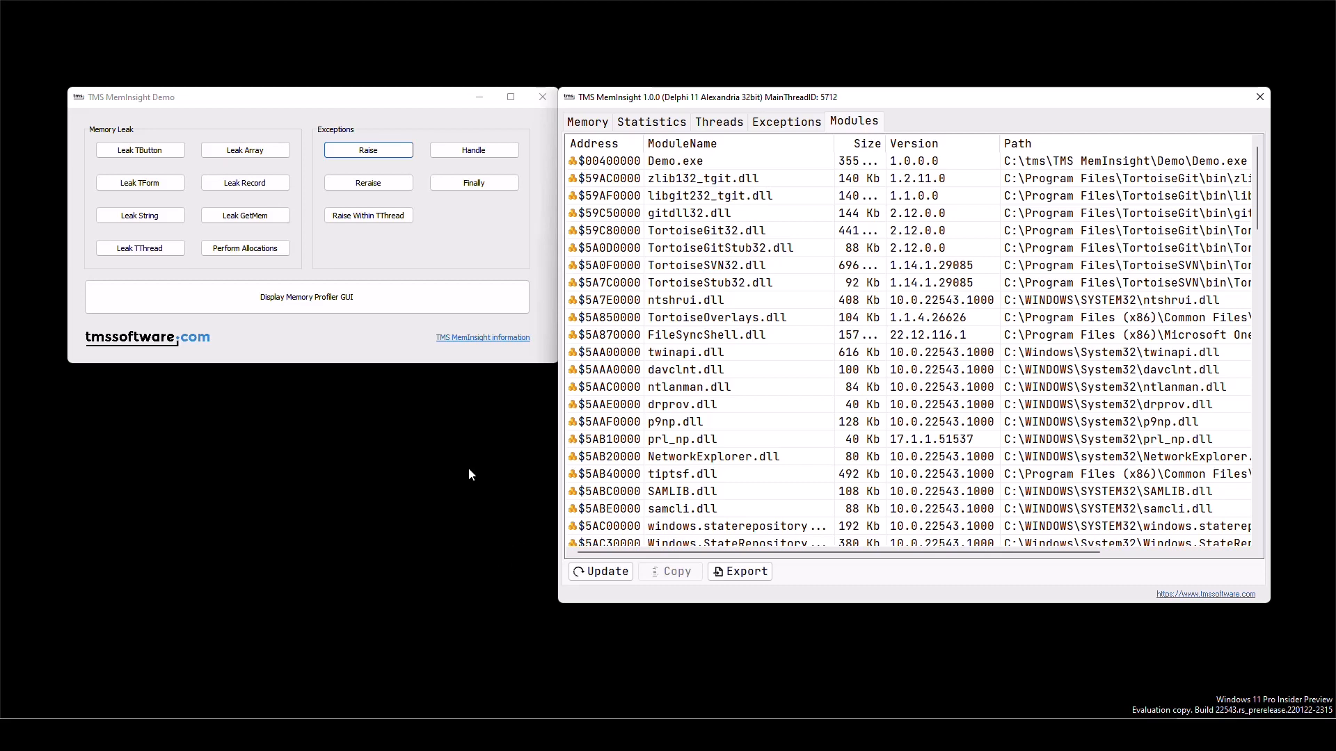
left_click(1257, 96)
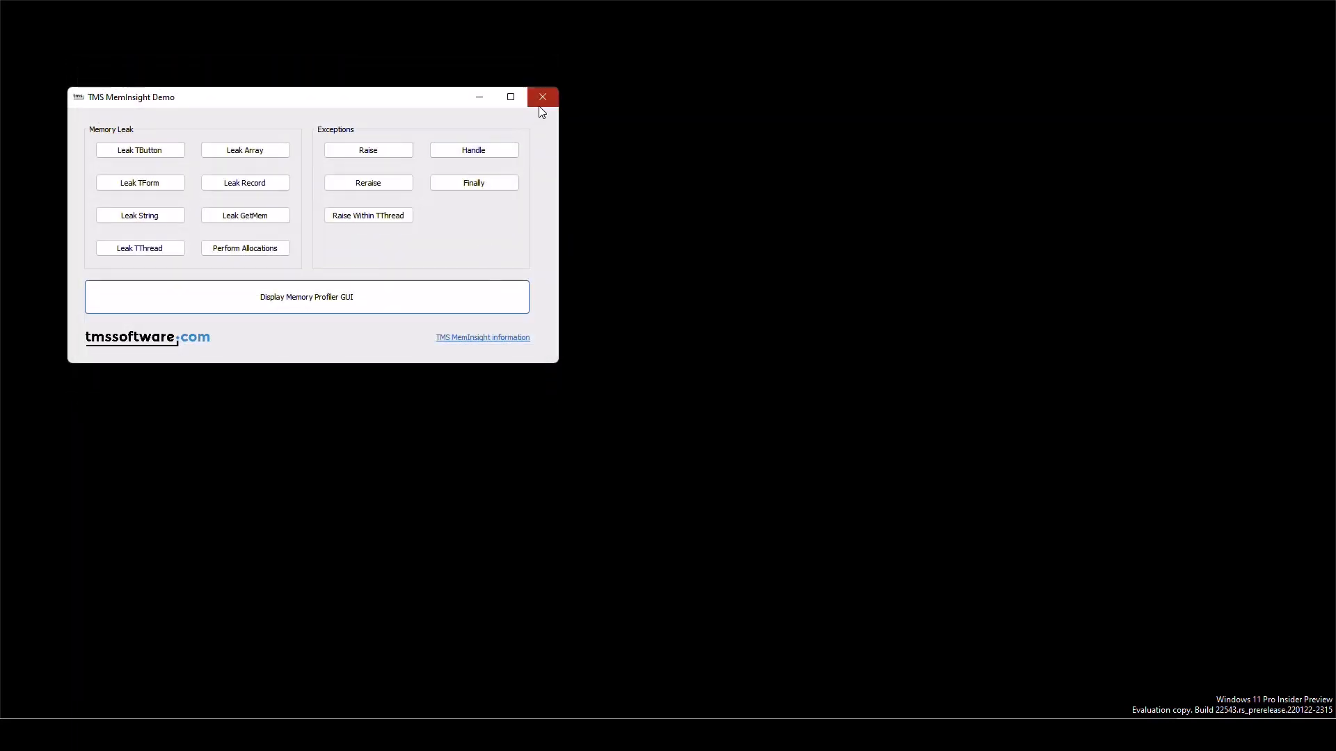
- Close the running demo to return to the GuiButtonClick handler in Delphi
left_click(542, 96)
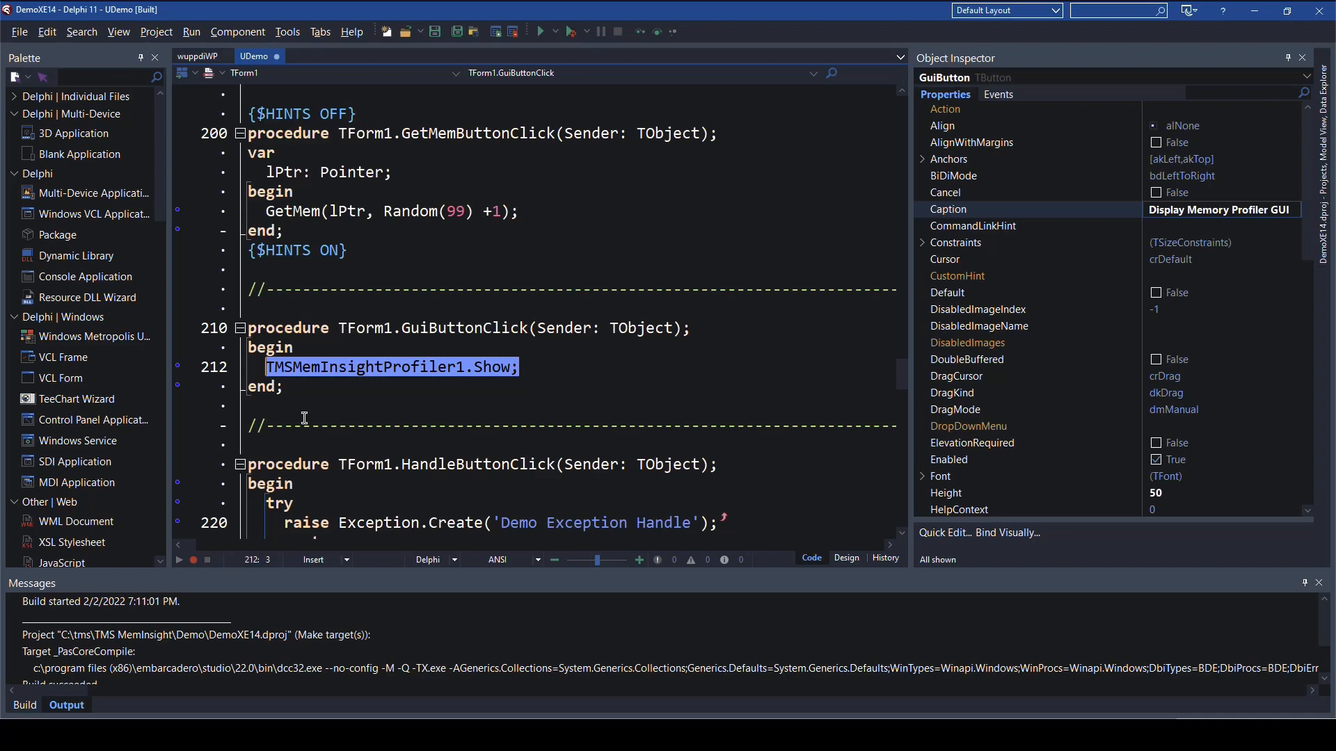